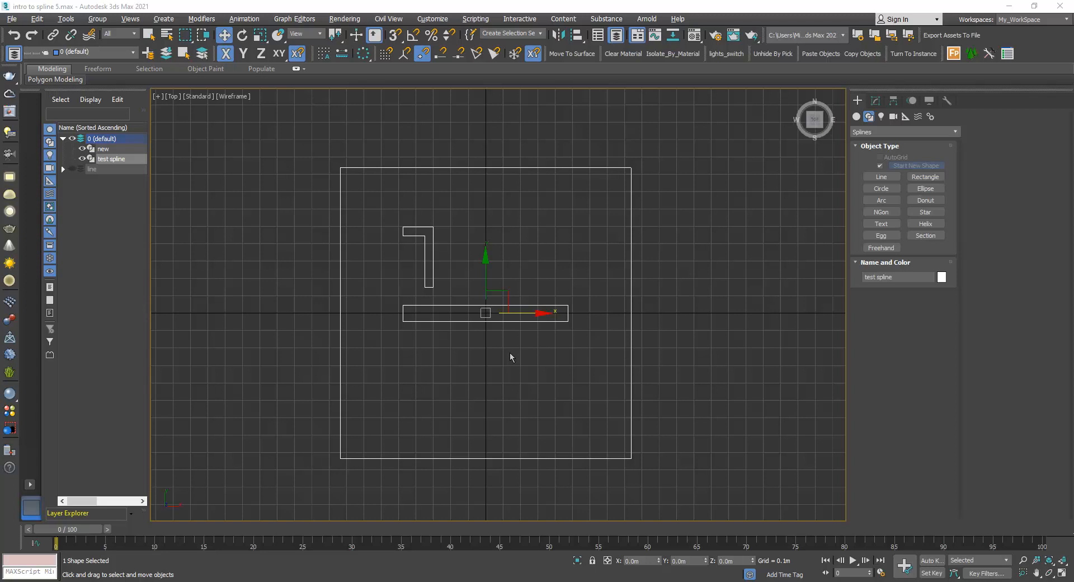
mouse_move(485, 360)
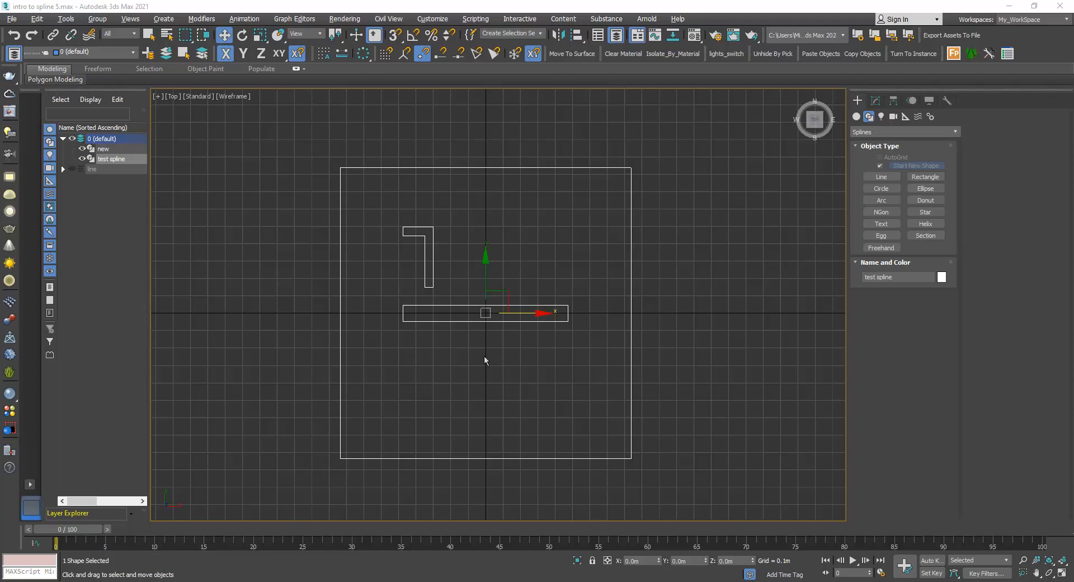
mouse_move(424, 281)
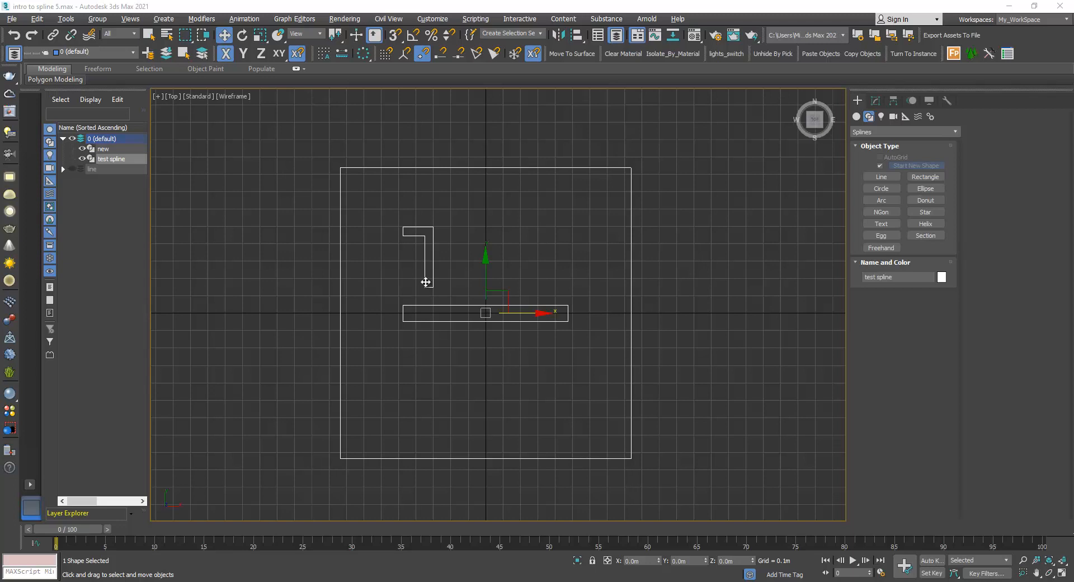
mouse_move(611, 200)
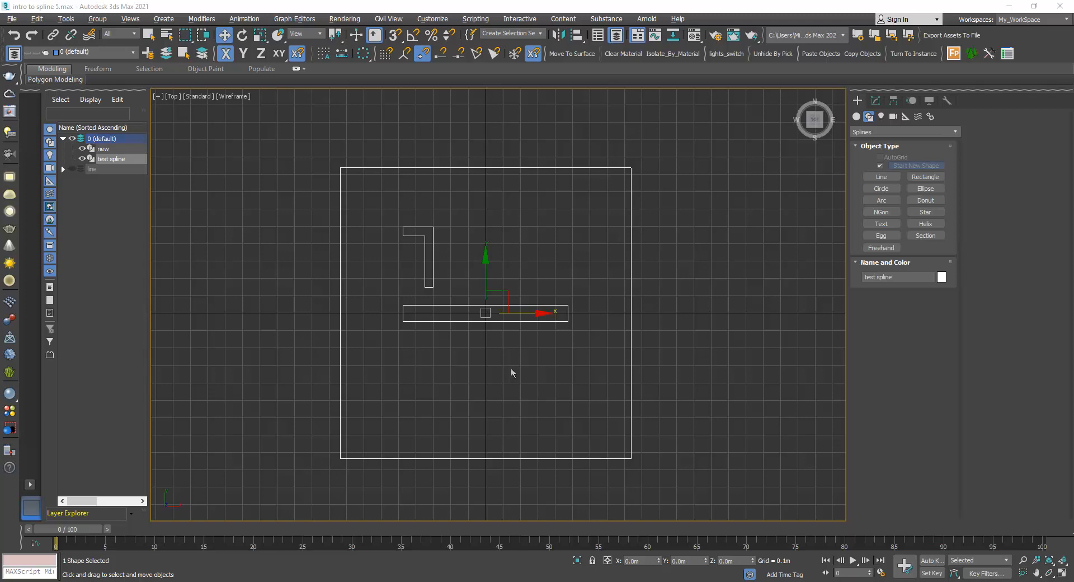
mouse_move(491, 376)
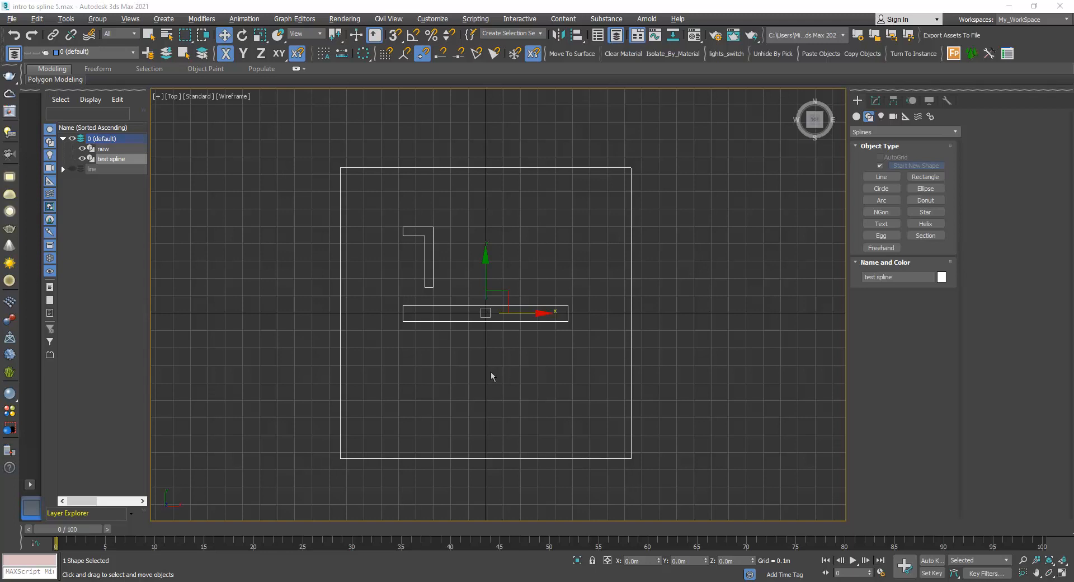
mouse_move(389, 222)
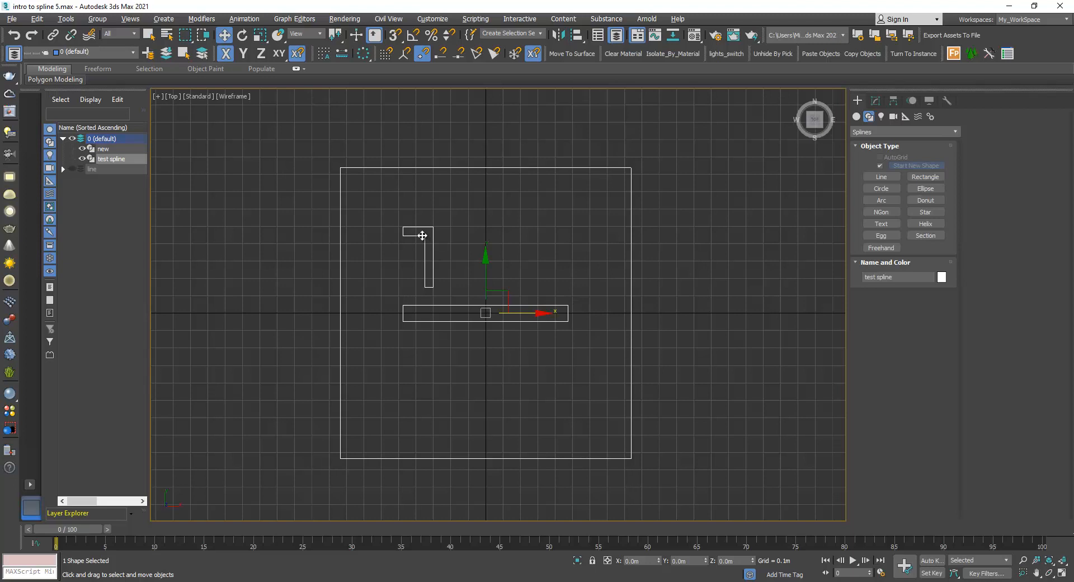
mouse_move(432, 251)
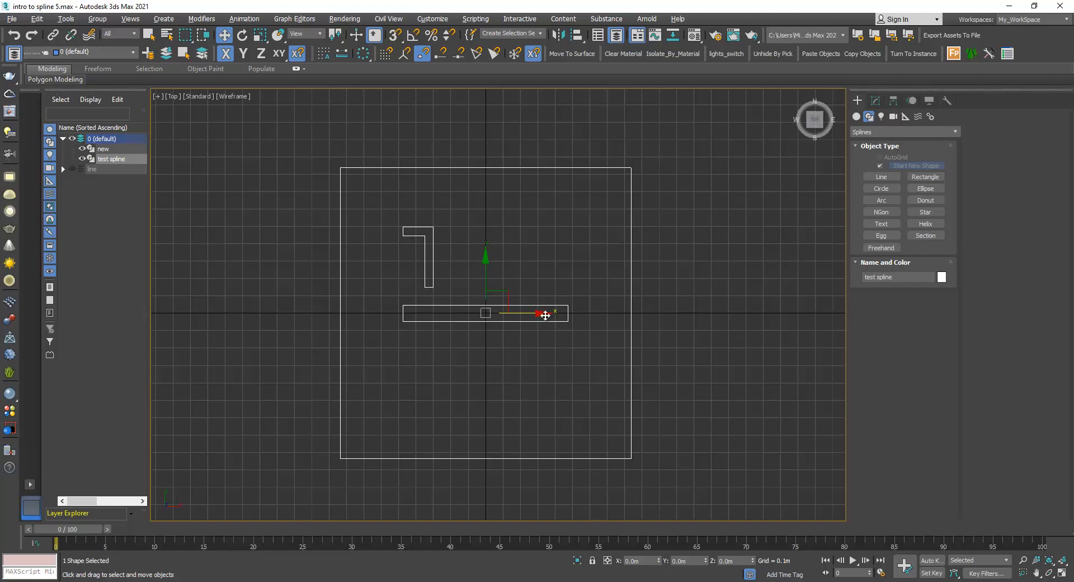
- Enter Spline sub-object level on the test spline and select the L-shaped inner spline
click(875, 101)
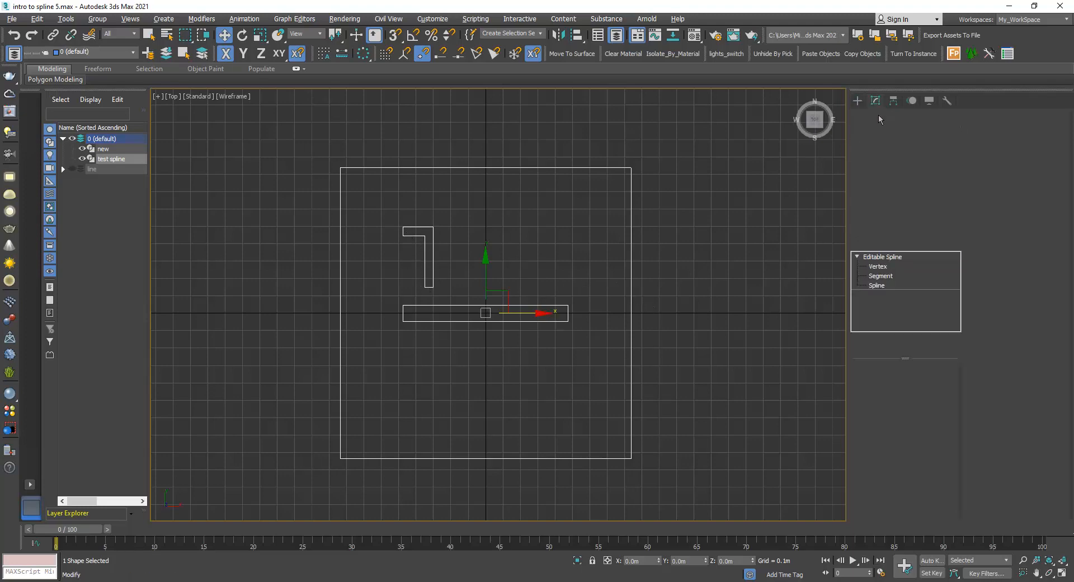
click(876, 285)
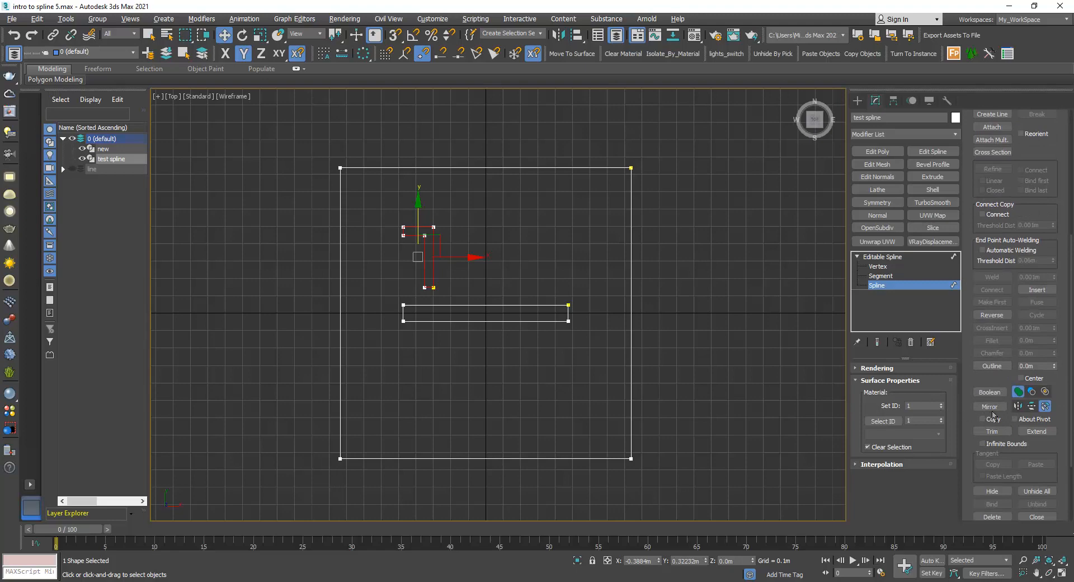
mouse_move(1019, 406)
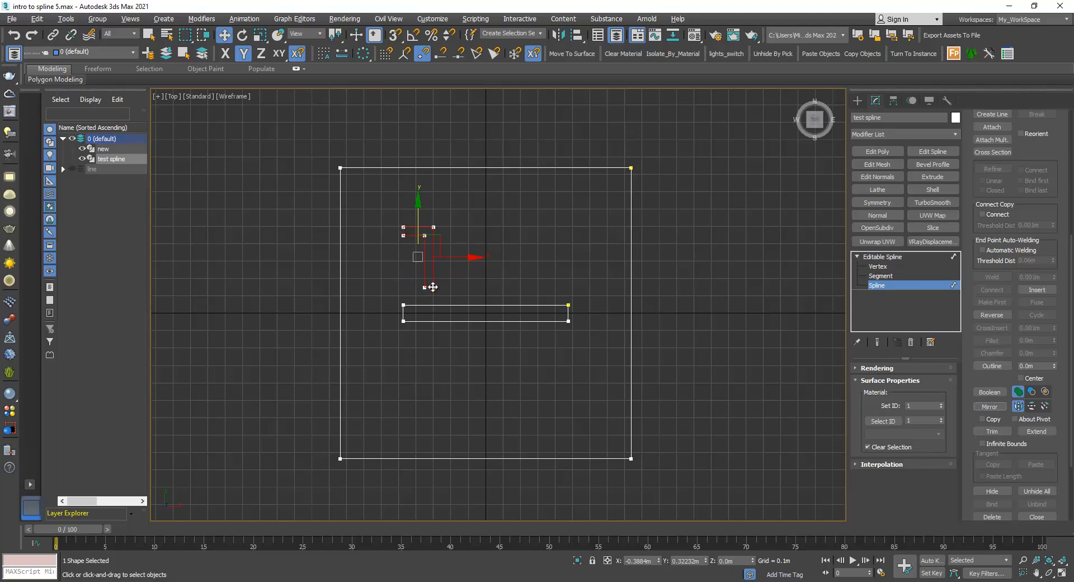
mouse_move(417, 253)
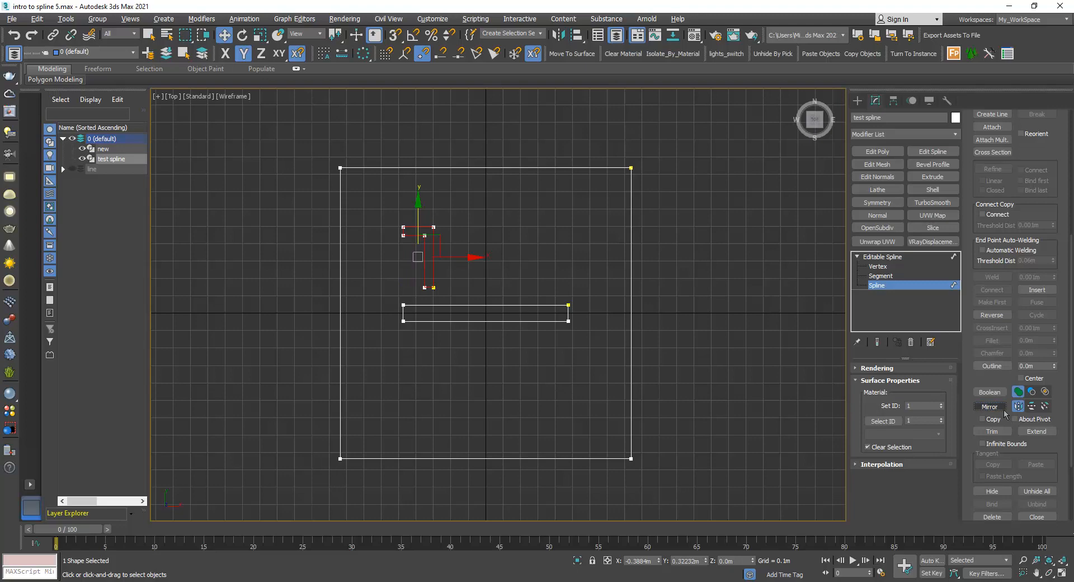
mouse_move(1032, 405)
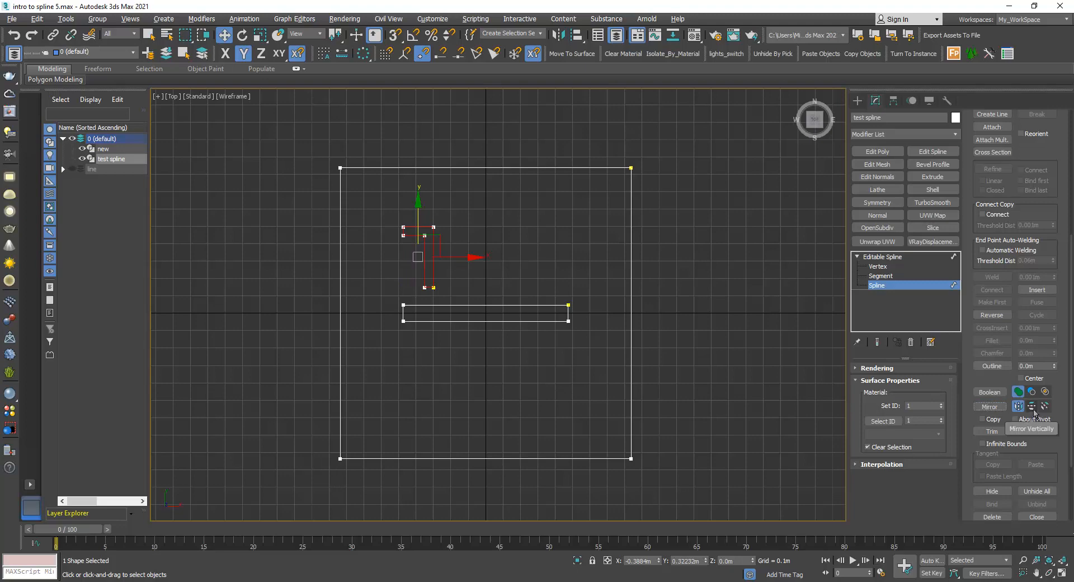
- Choose a different mirror direction for the selected L-shaped spline
click(1031, 406)
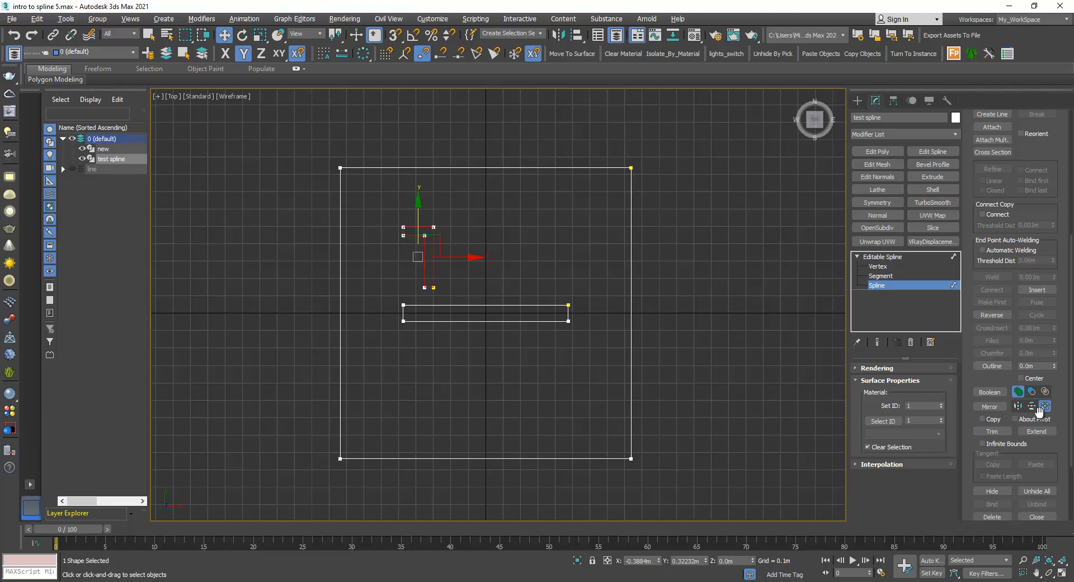
mouse_move(1044, 405)
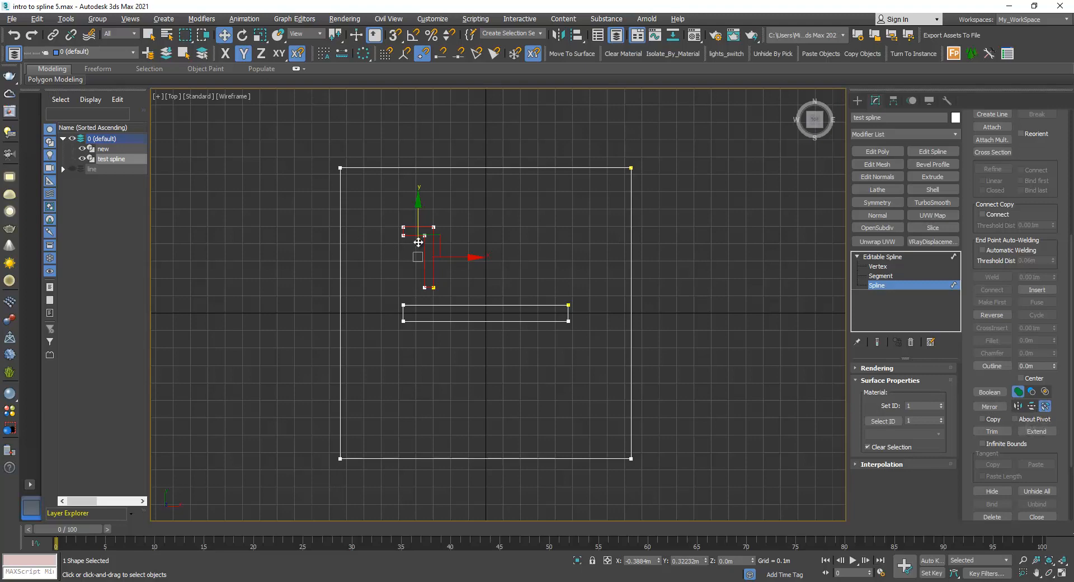
mouse_move(442, 295)
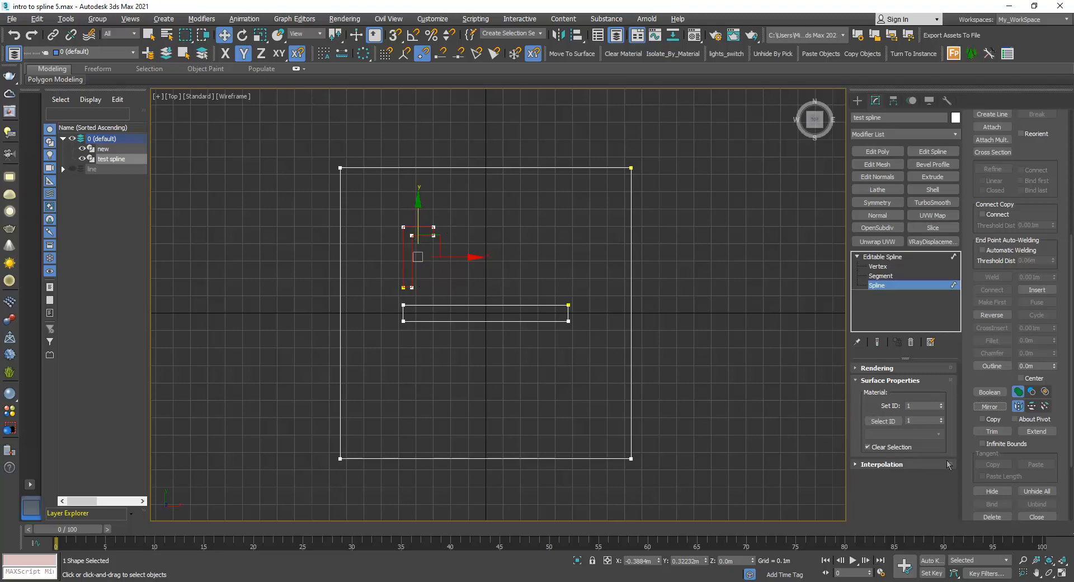
- Enable Copy for mirroring, keeping only the single flipped L shape
click(982, 418)
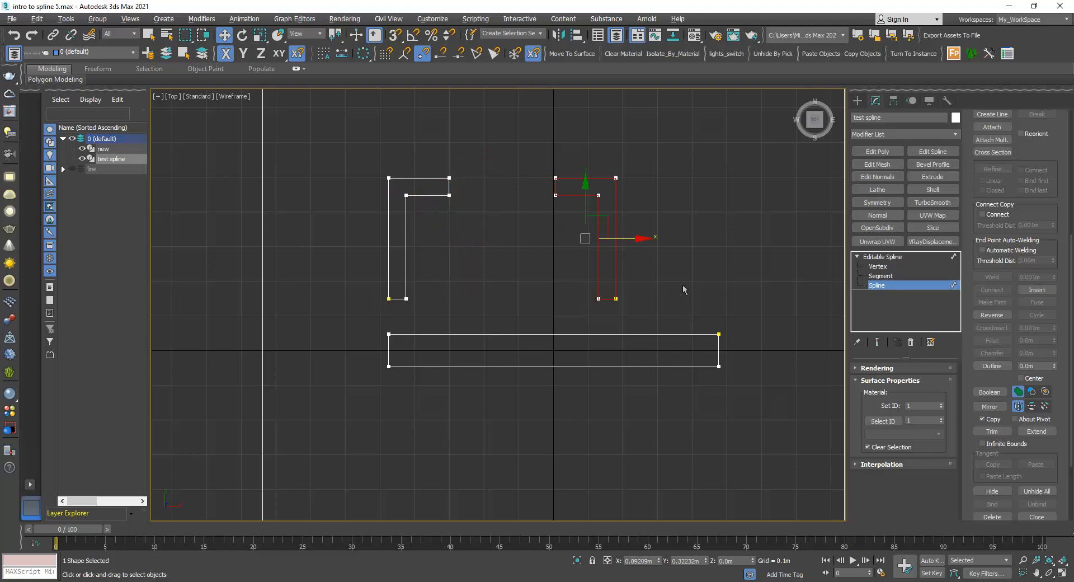
drag(585, 238, 421, 238)
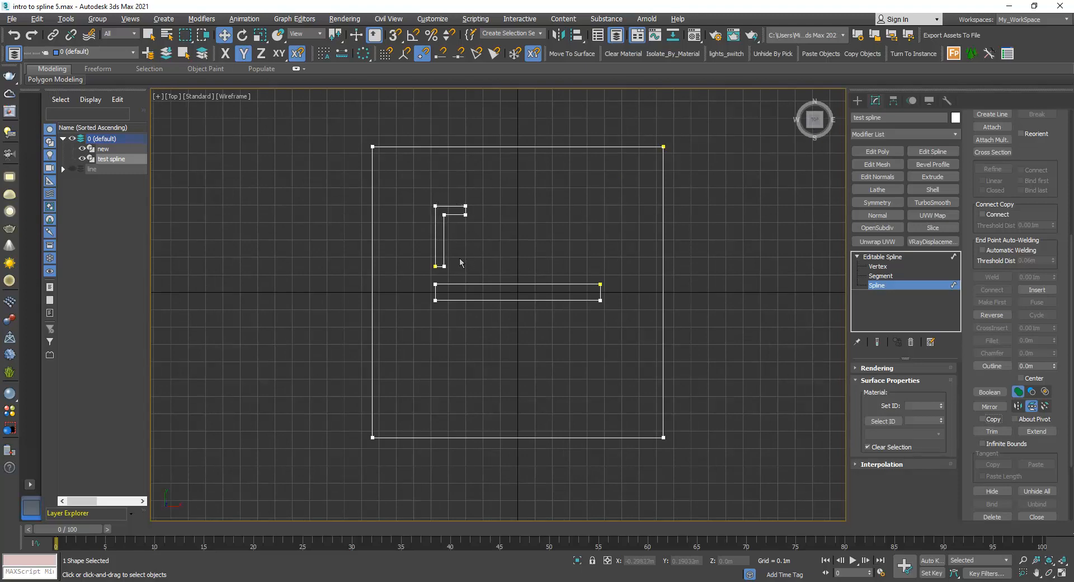
mouse_move(489, 286)
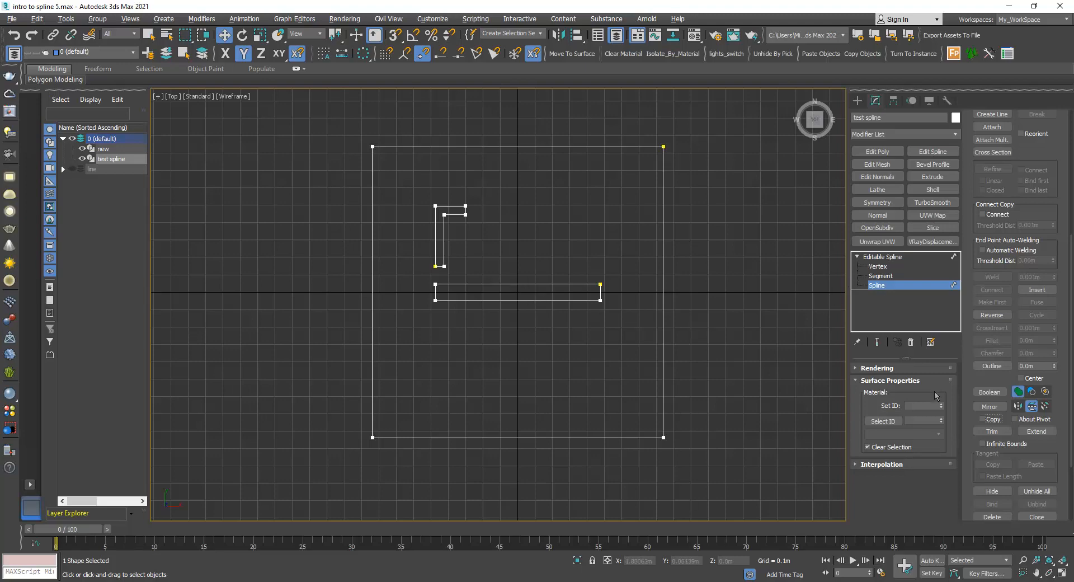
mouse_move(1017, 422)
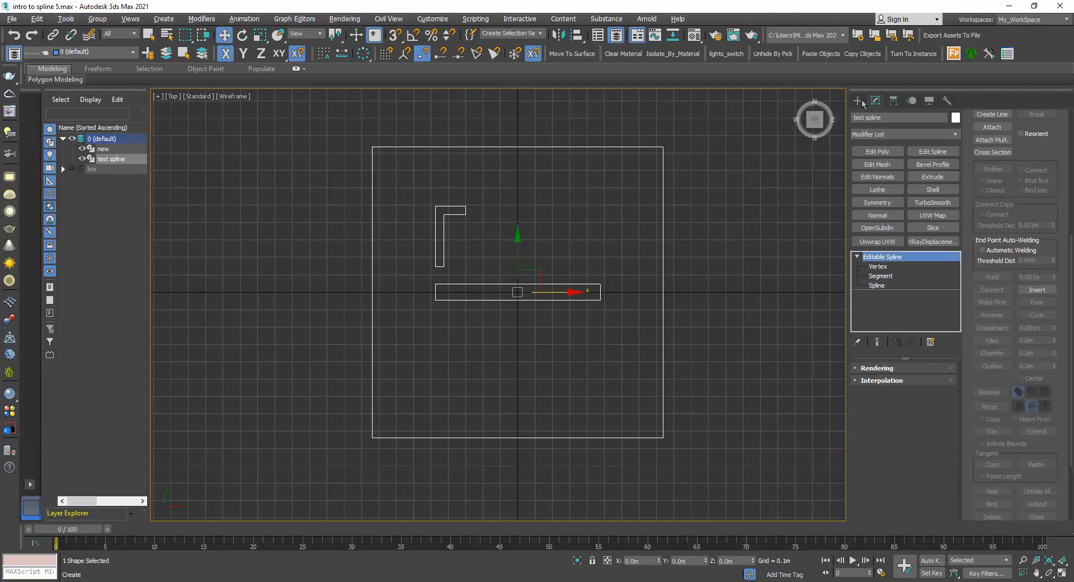
- Enable Affect Pivot Only in the Hierarchy panel to reposition the spline's pivot
click(893, 101)
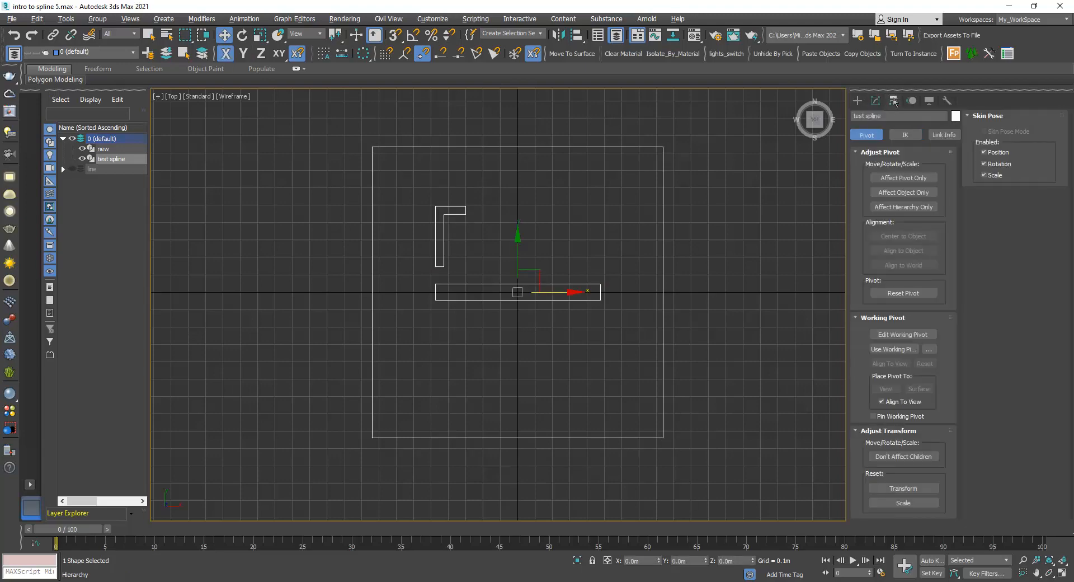
click(903, 177)
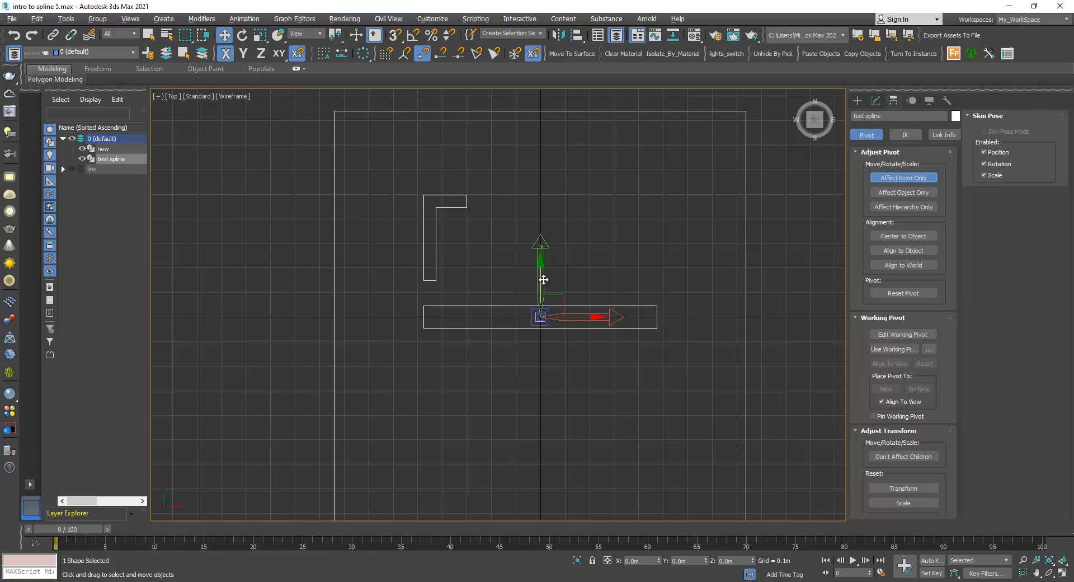
scroll(down, 3)
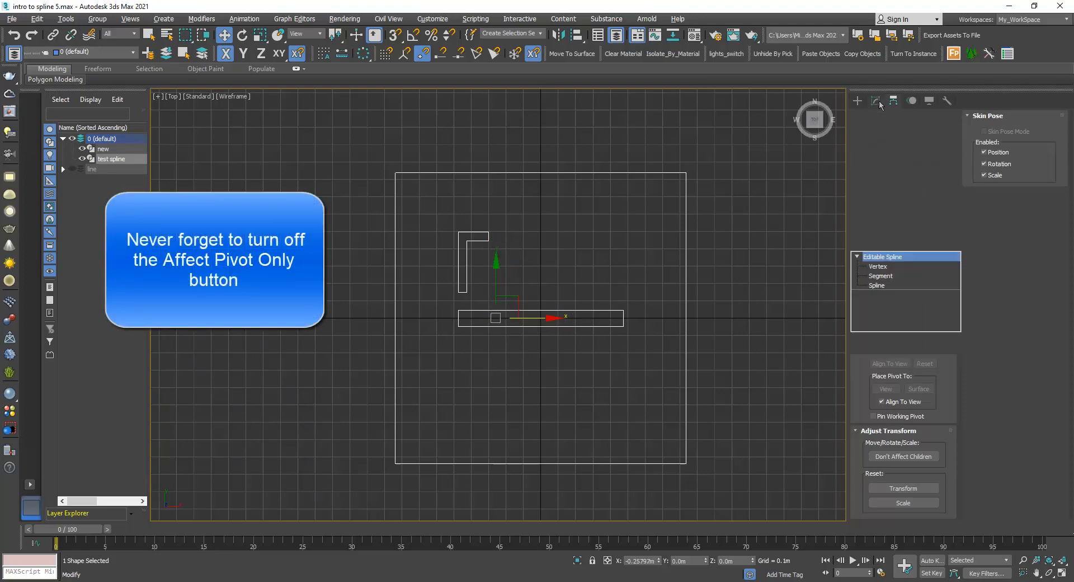
- Reselect the L spline at Spline level and set its mirror axis
click(874, 101)
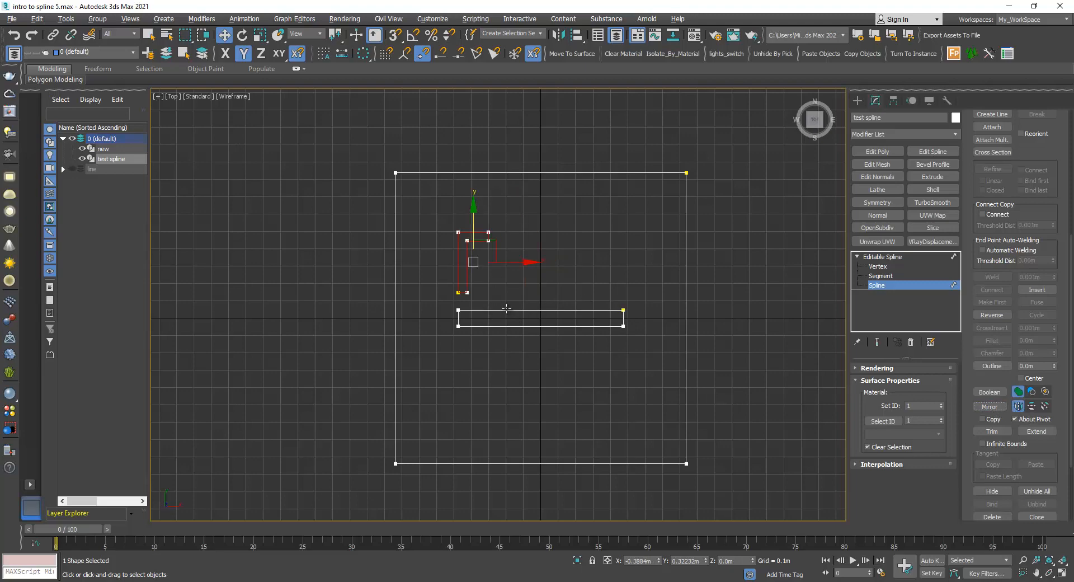
mouse_move(707, 373)
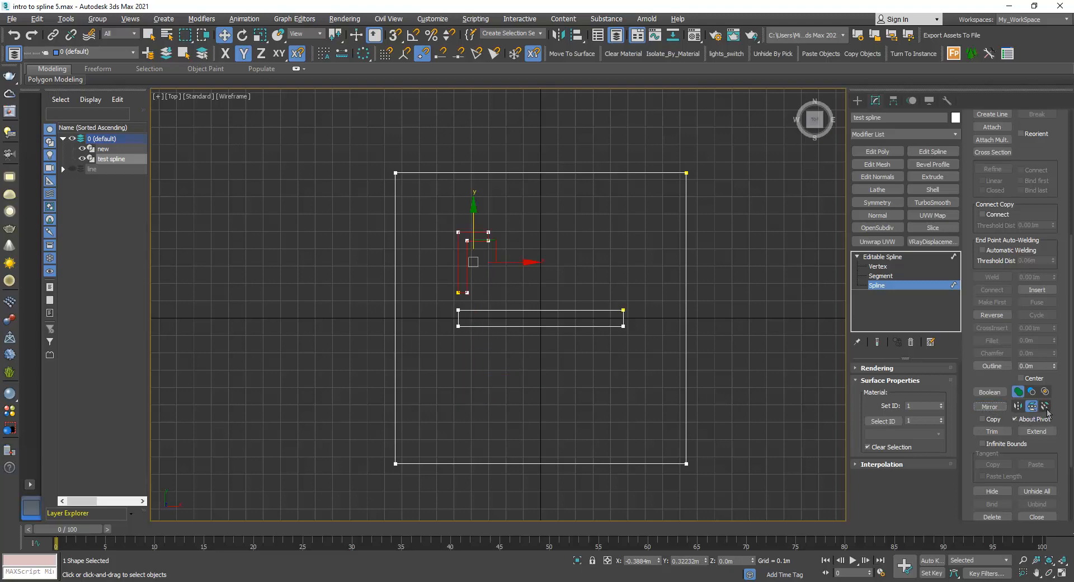
click(989, 406)
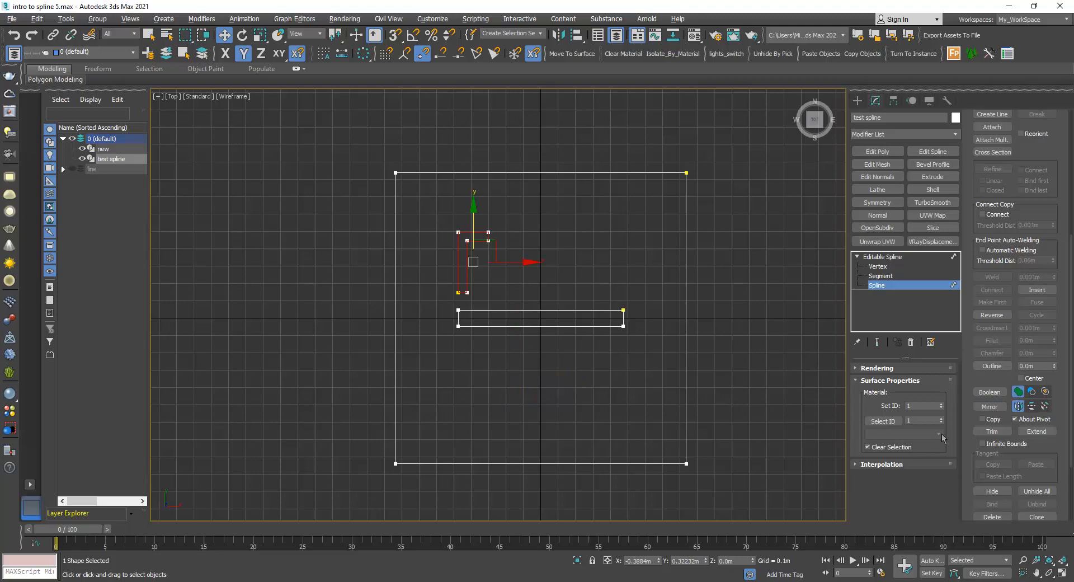
mouse_move(1019, 406)
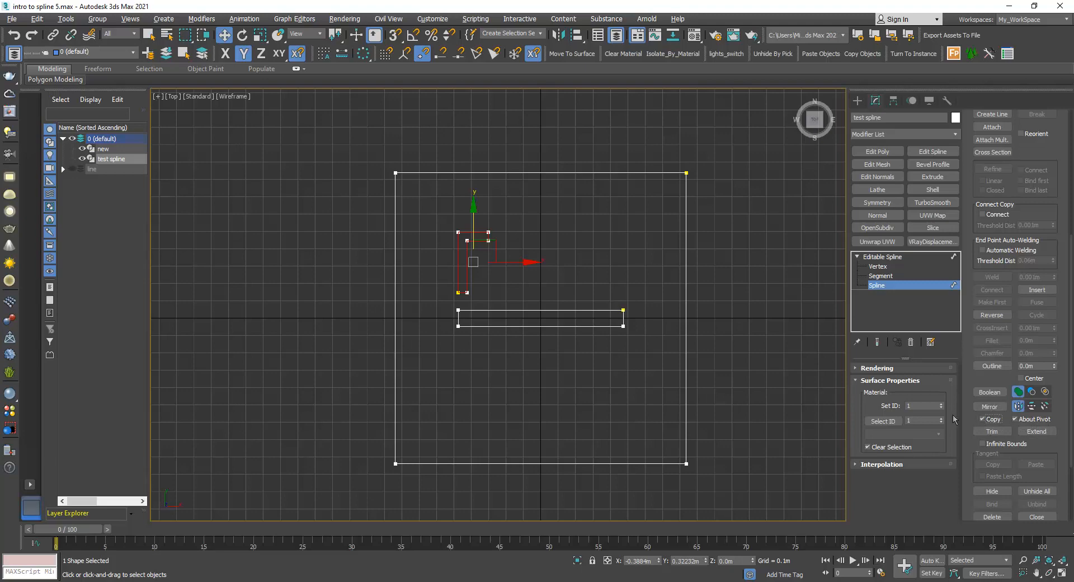
mouse_move(991, 406)
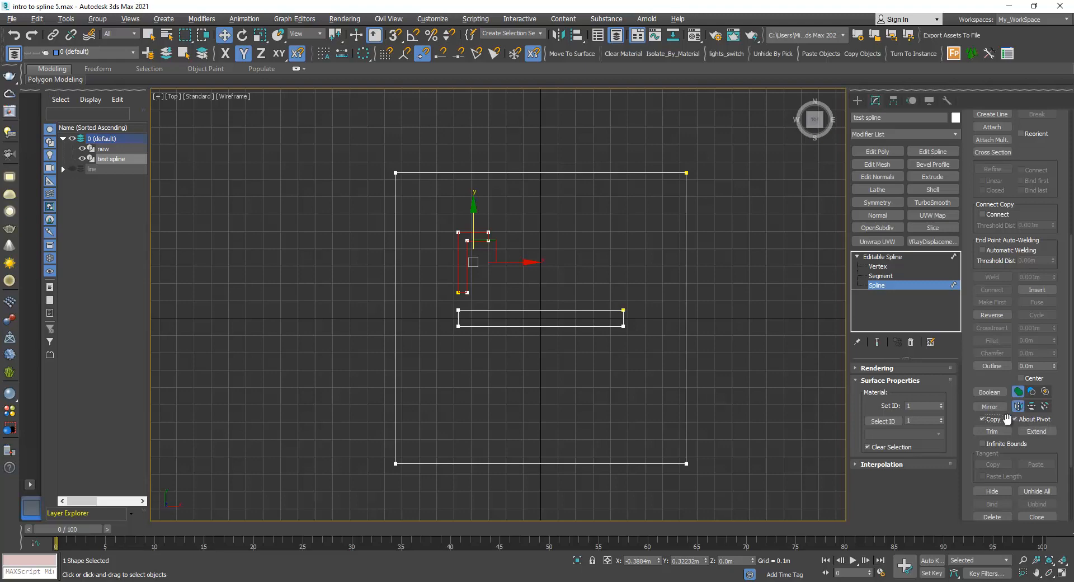
- Mirror a copy of the L shape and snap the pivot to the bar's midpoint with Midpoint snap
click(989, 406)
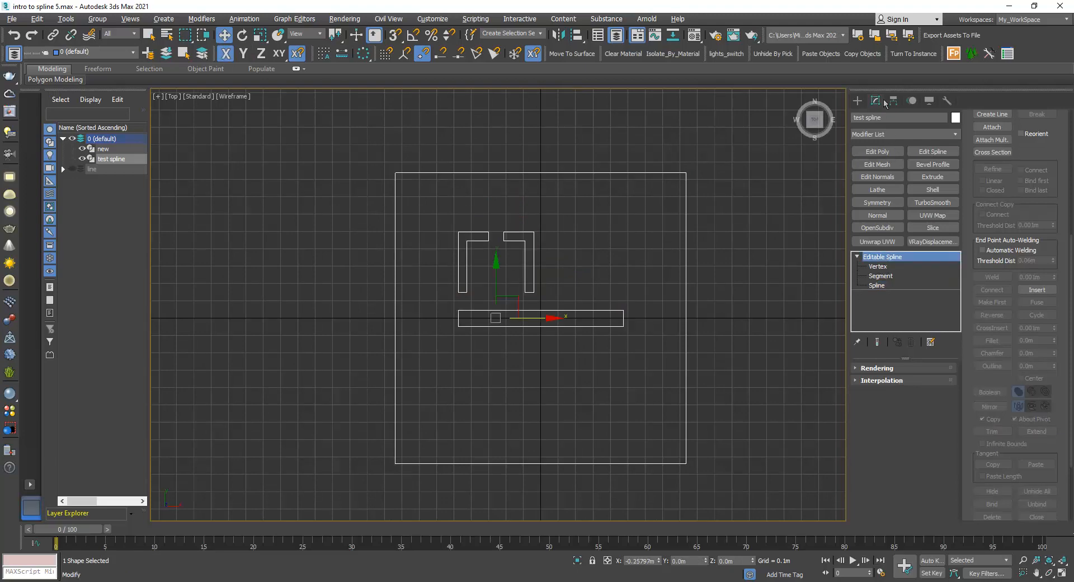
click(875, 100)
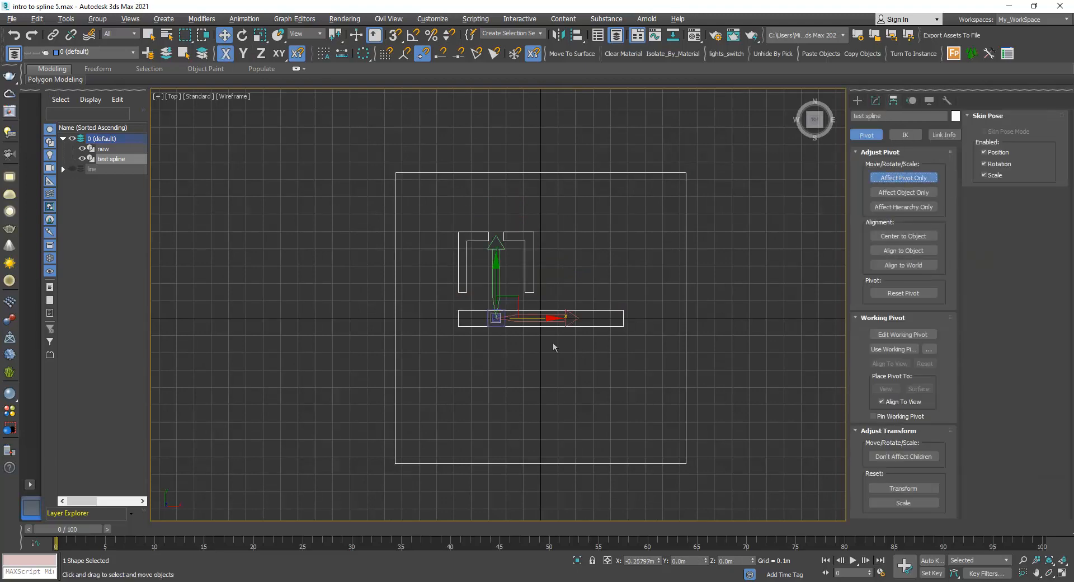
click(394, 35)
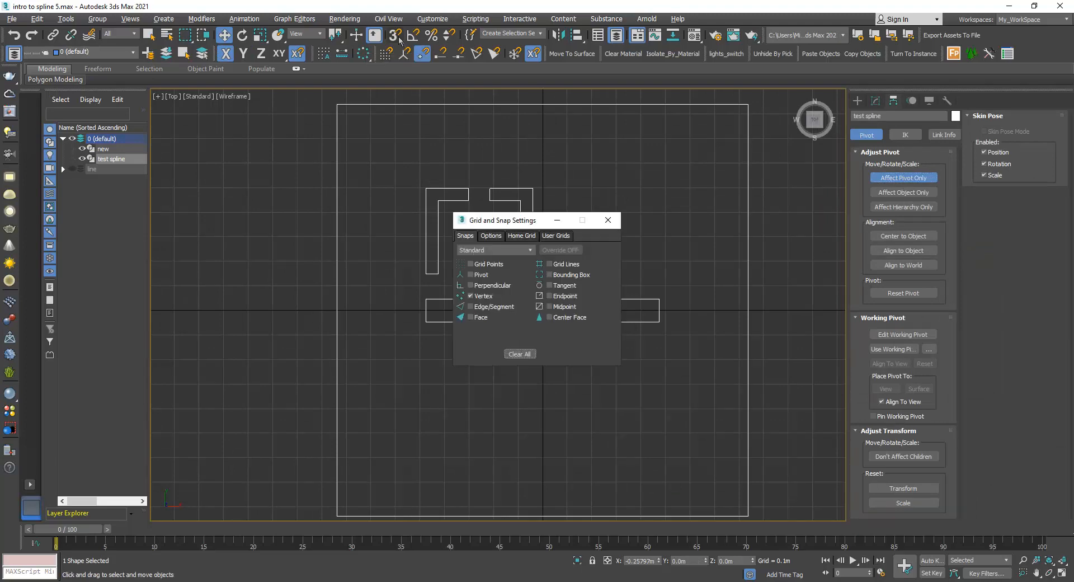
click(539, 307)
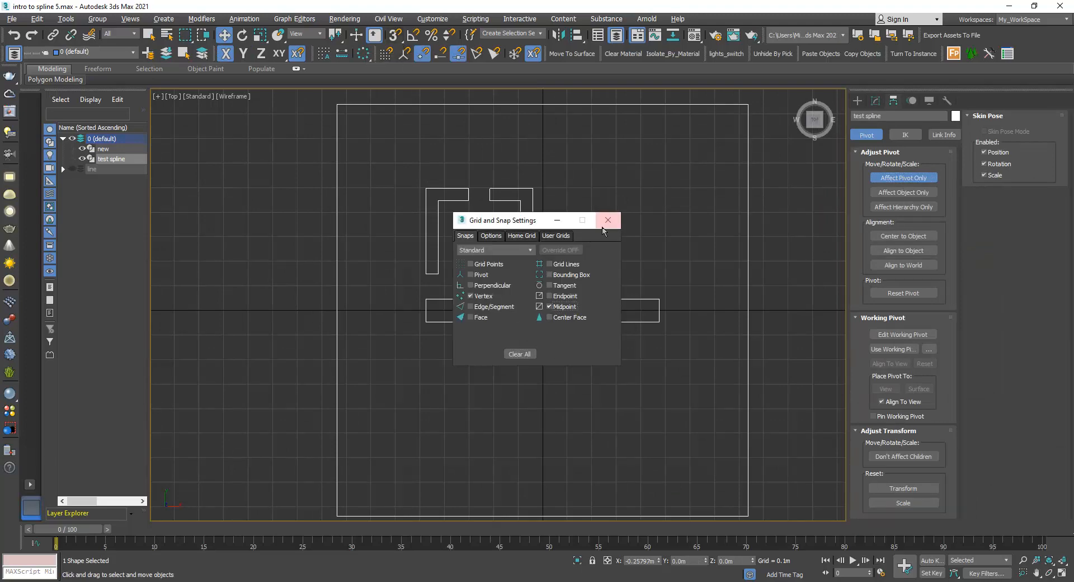
click(607, 219)
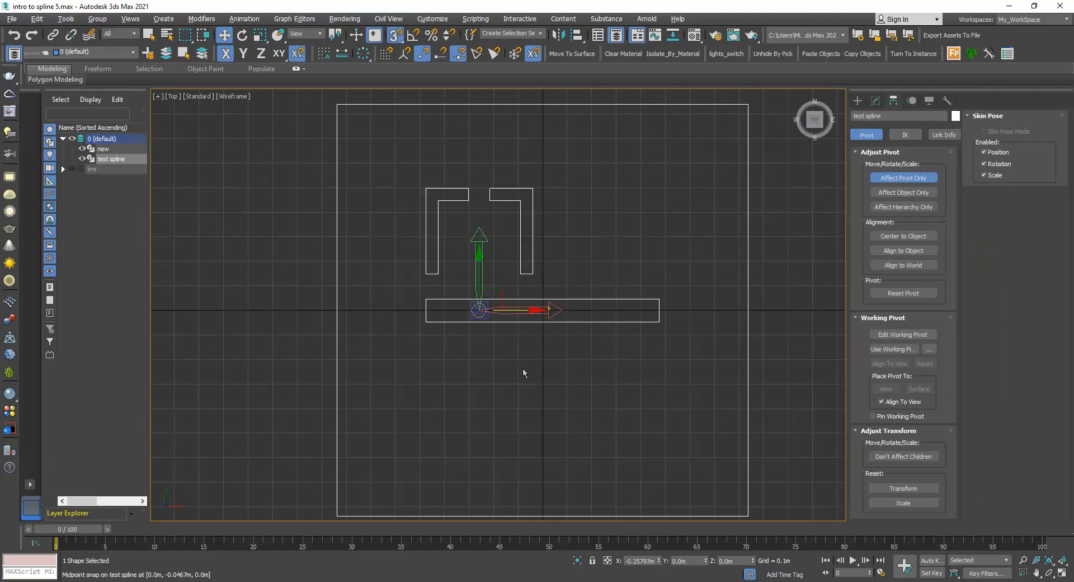
drag(479, 310, 526, 308)
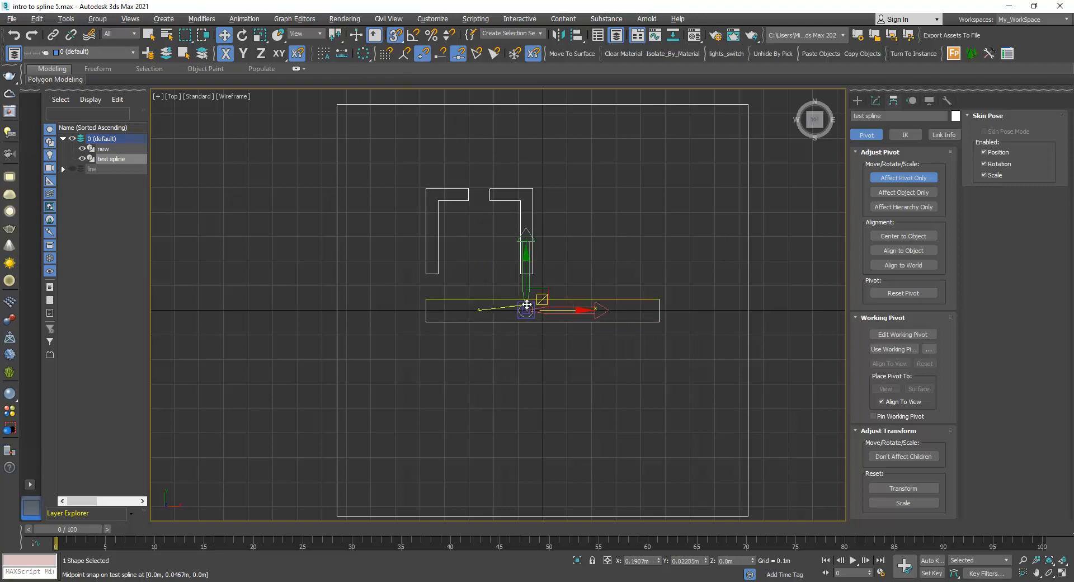
drag(526, 305, 543, 310)
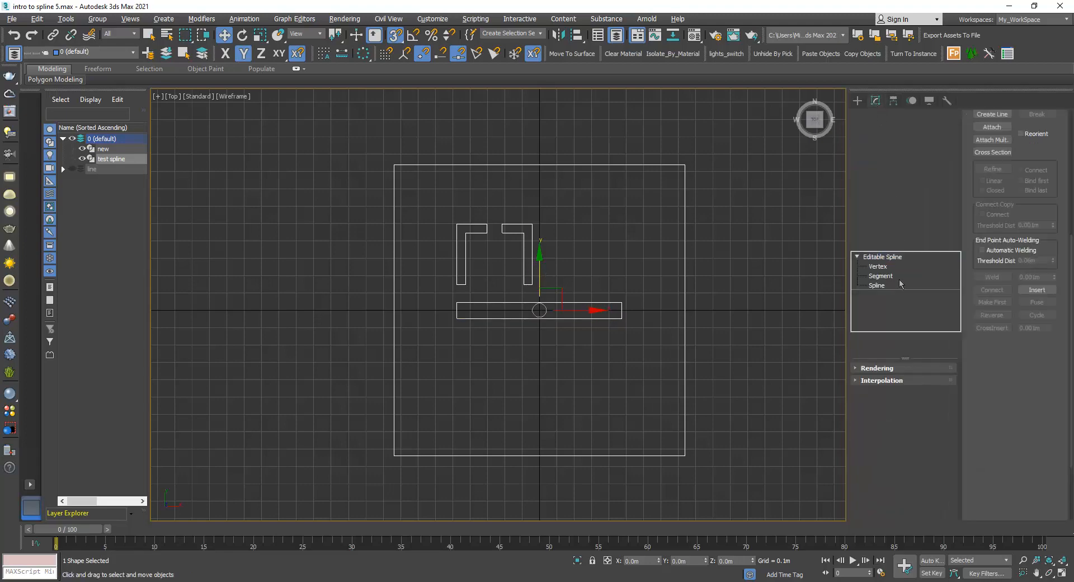
- Select the bracket pair and mirror copies about the pivot into a four-sided pattern
click(877, 286)
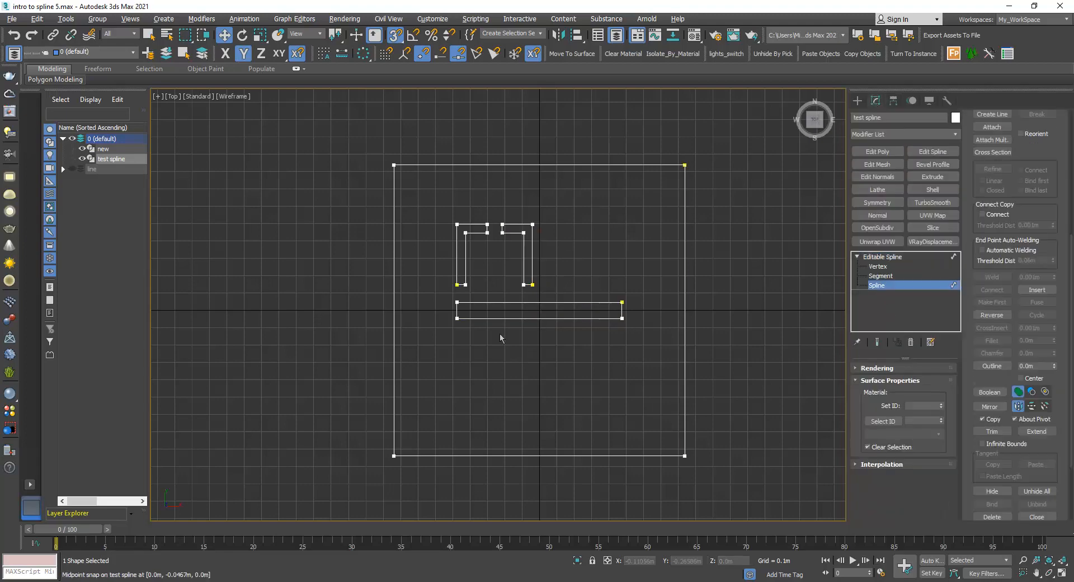
click(464, 259)
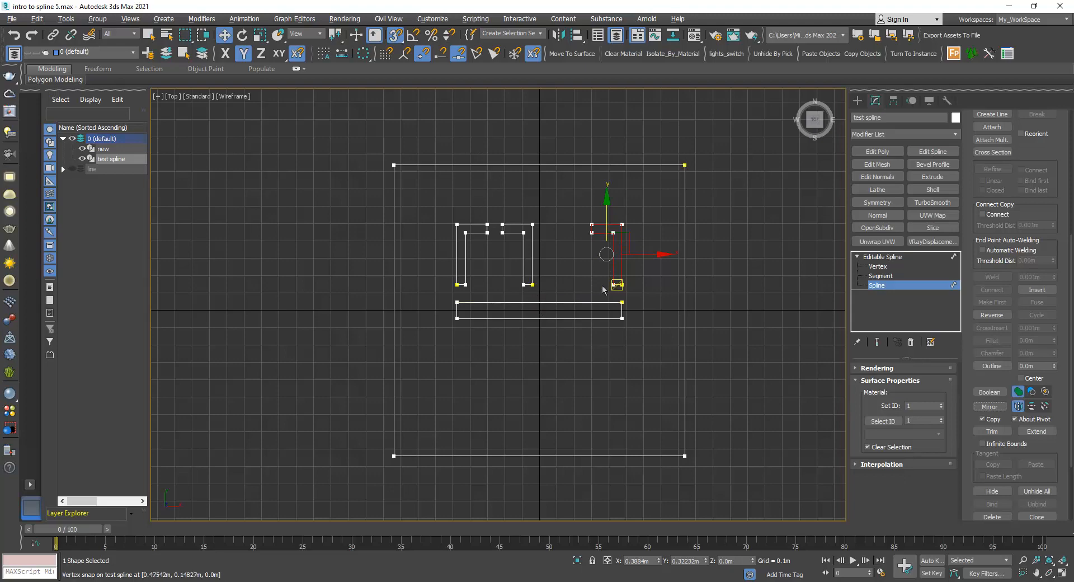
click(538, 302)
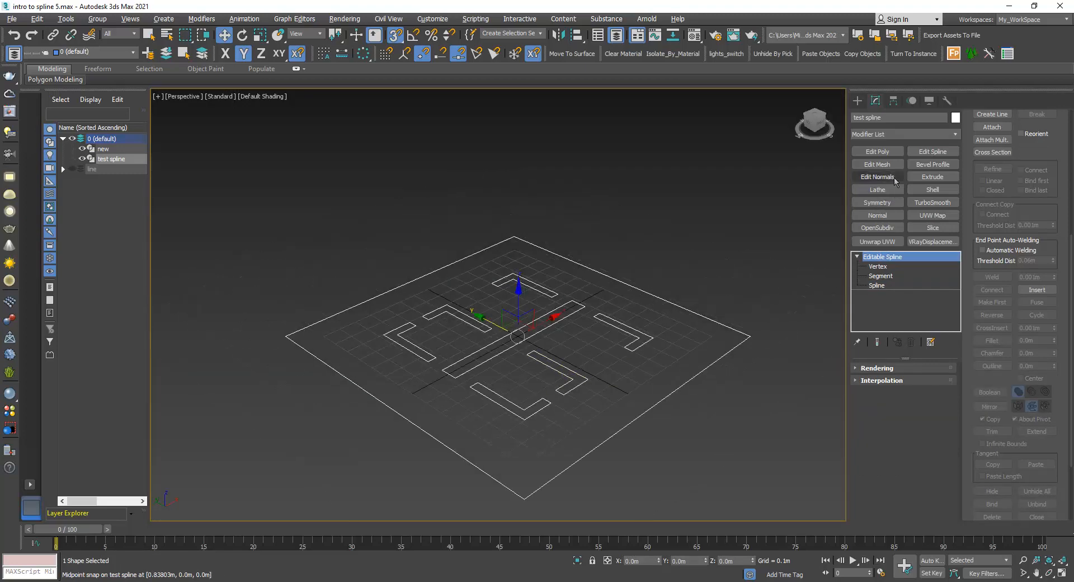
- Deselect the spline, leaving the symmetric bracket-and-bar pattern visible from above
click(932, 176)
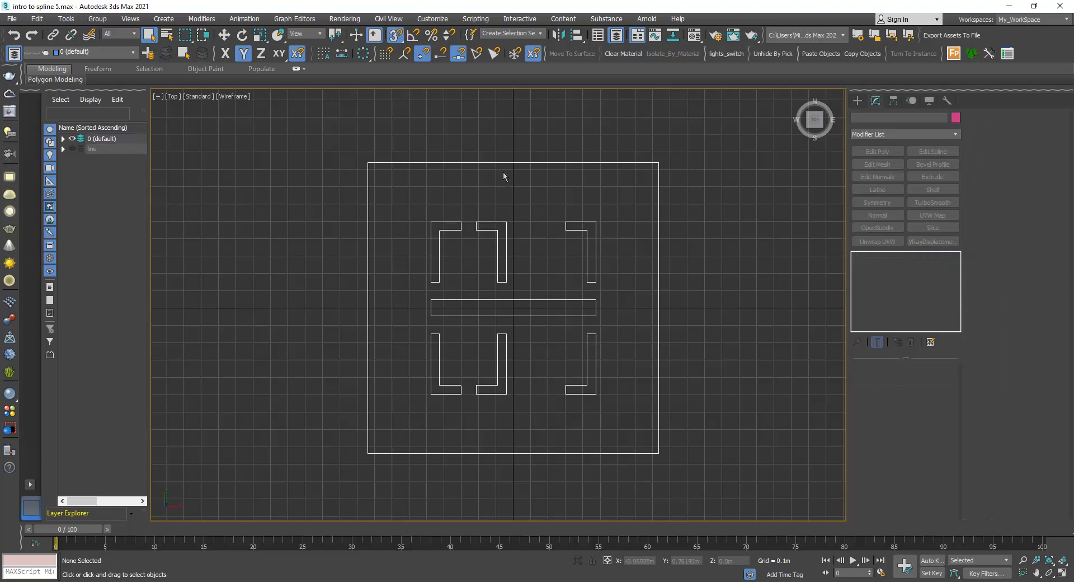
mouse_move(347, 259)
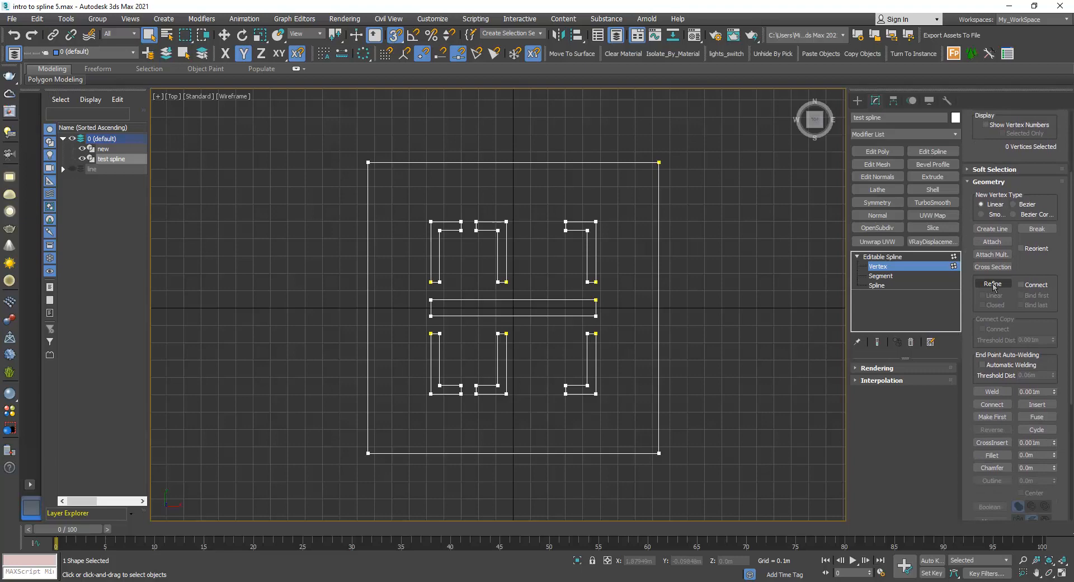
- Refine the outer rectangle with new vertices and drag them out into angled corners
click(991, 283)
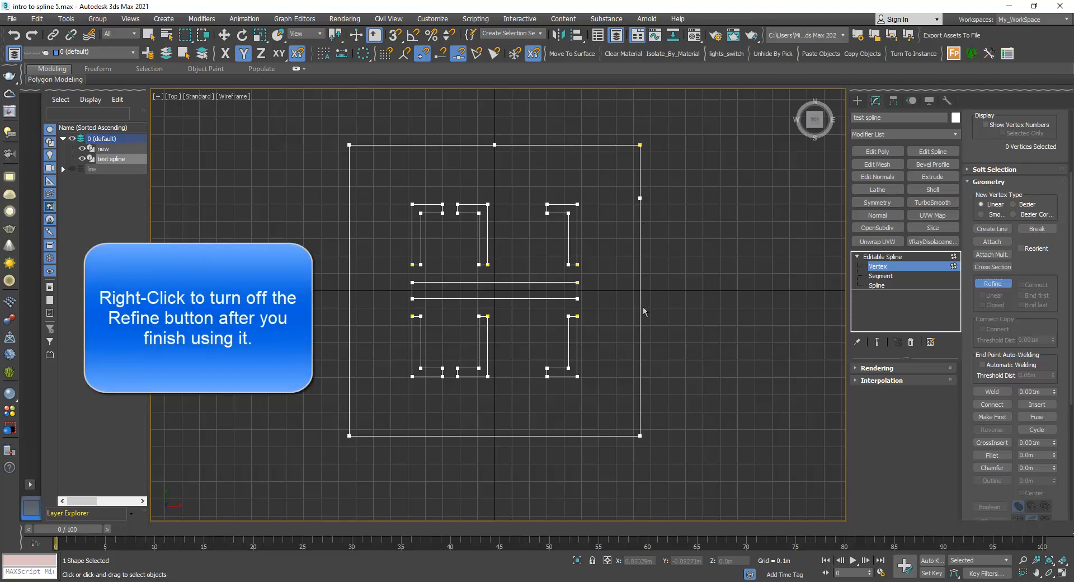
mouse_move(510, 238)
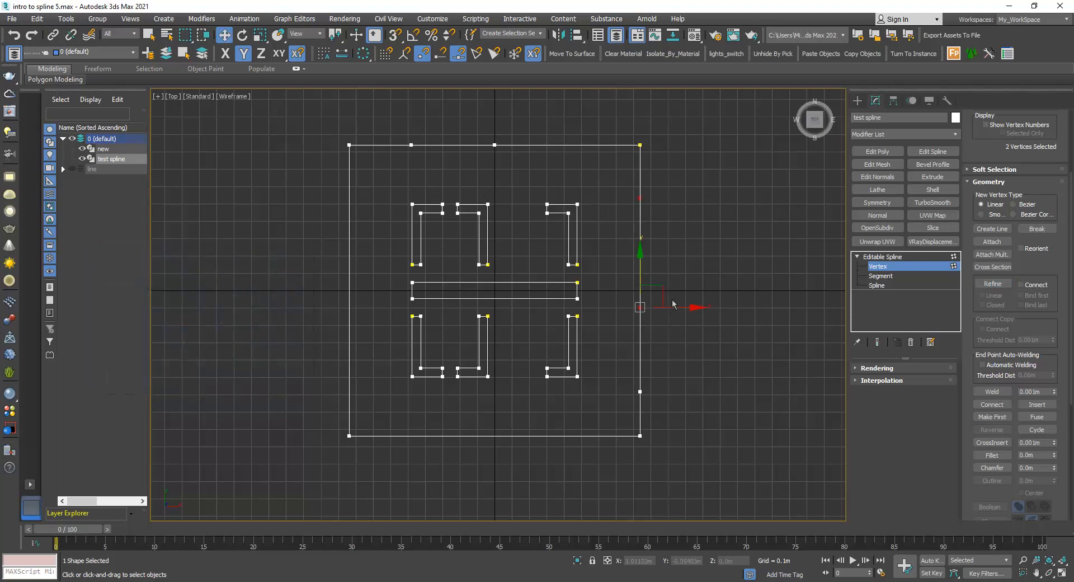
drag(639, 307, 719, 307)
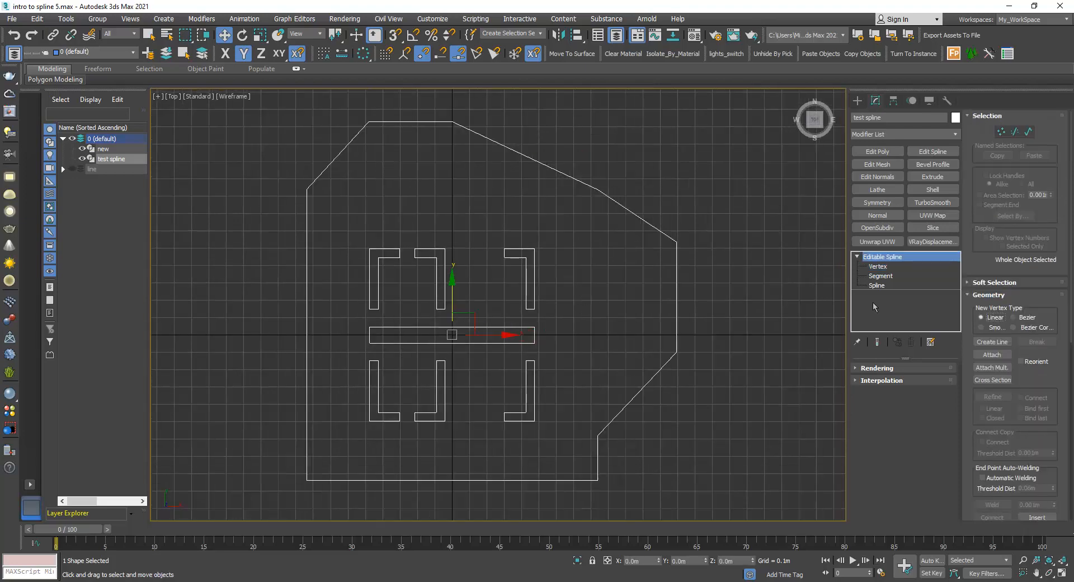
- In Segment mode, refine the outer outline edges to add more points for slanting the upper-left corner
click(880, 275)
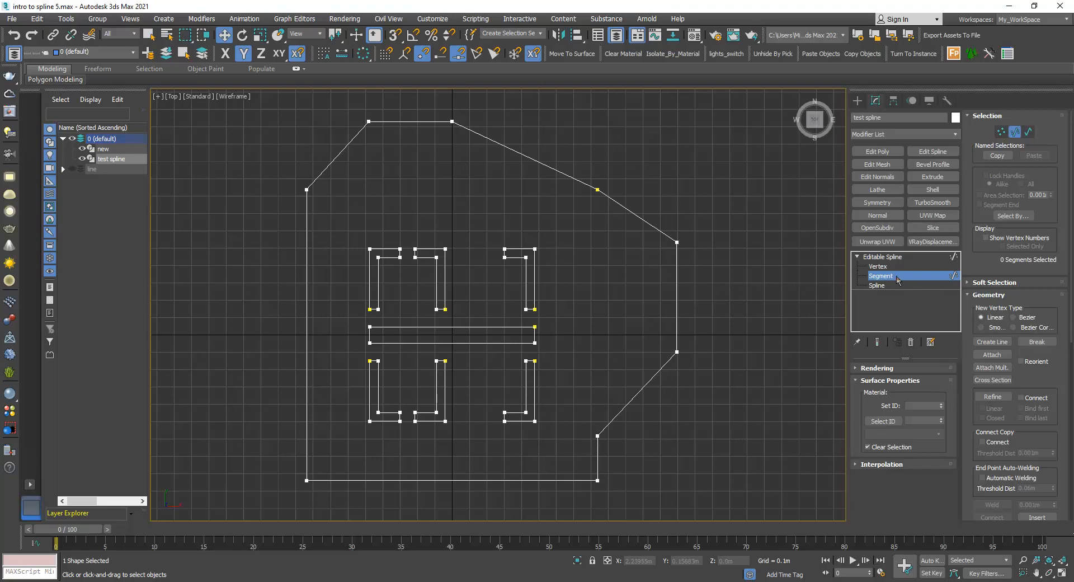
mouse_move(991, 396)
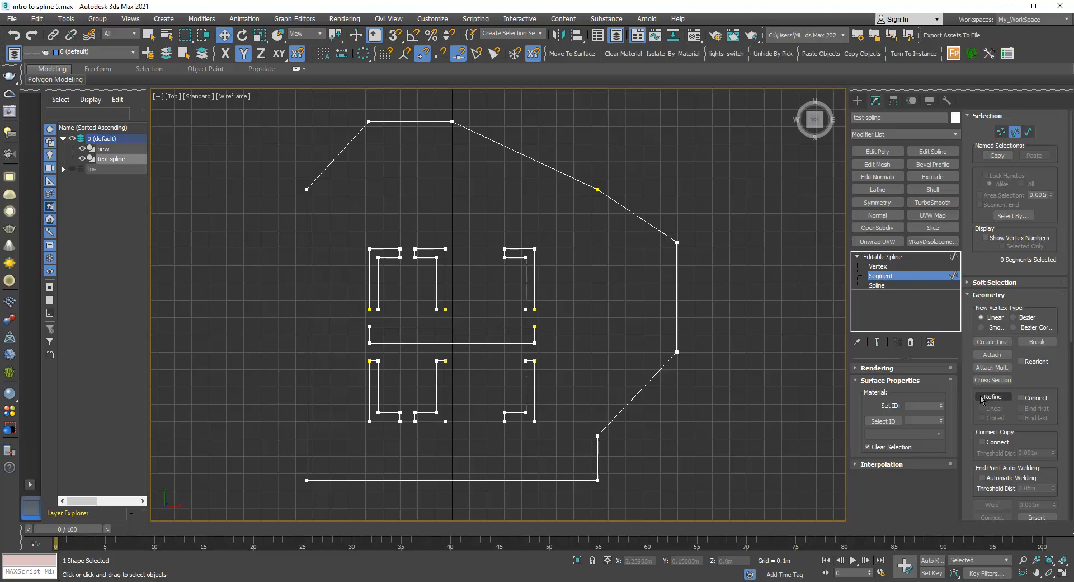
click(991, 396)
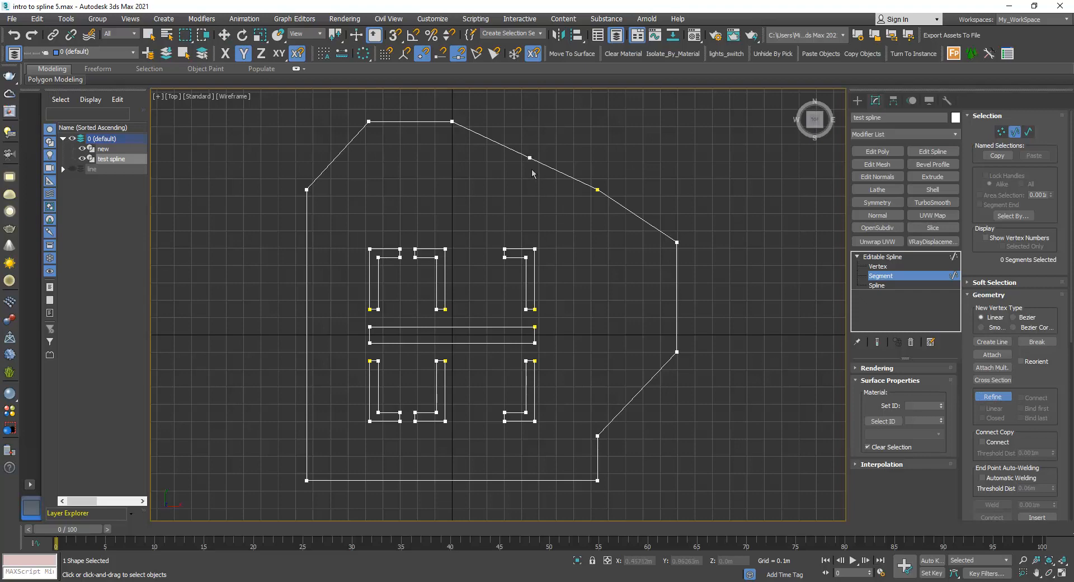
mouse_move(308, 291)
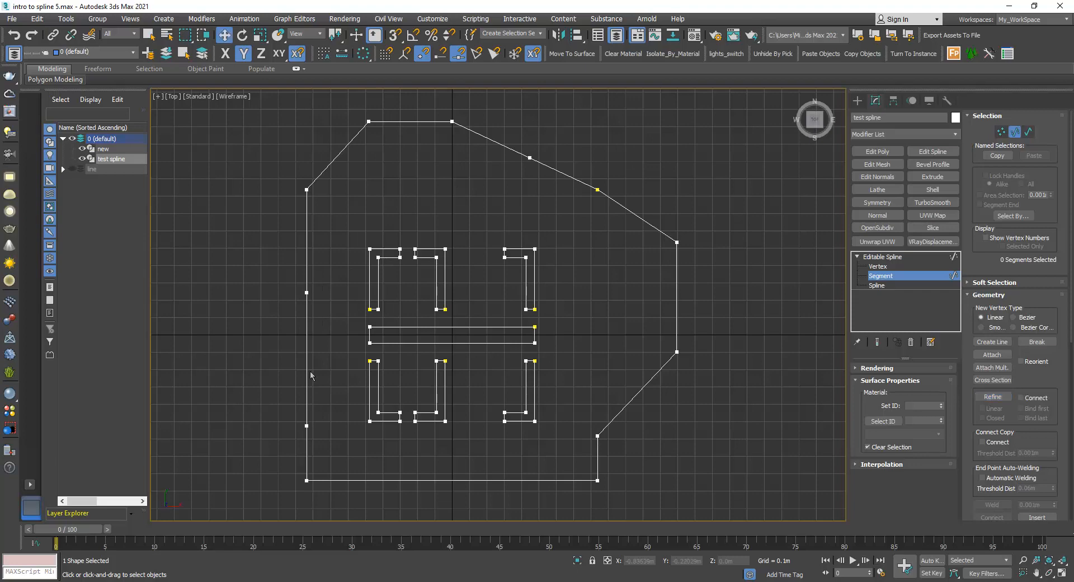
mouse_move(322, 363)
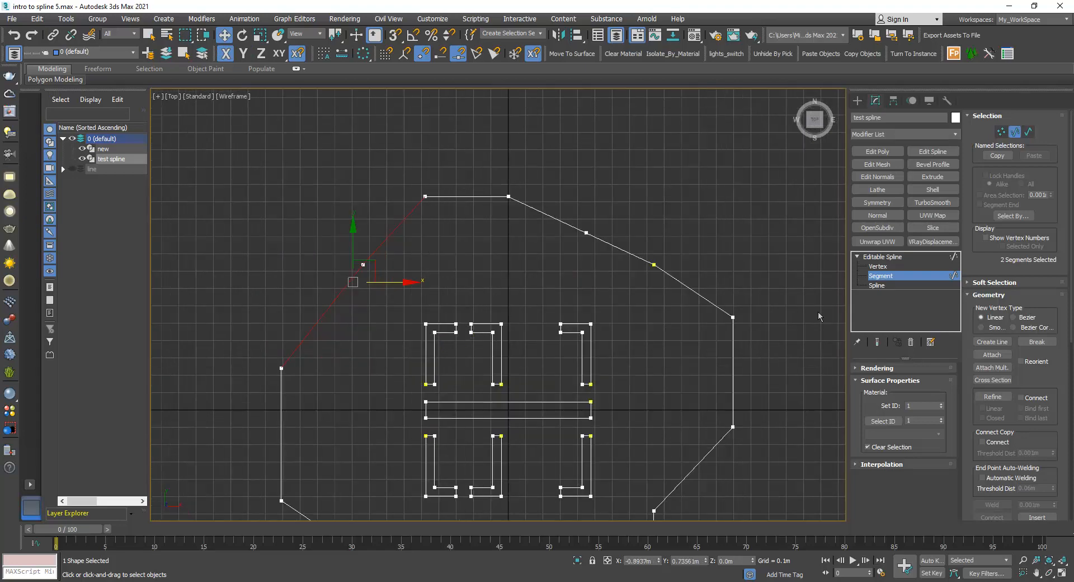
click(879, 265)
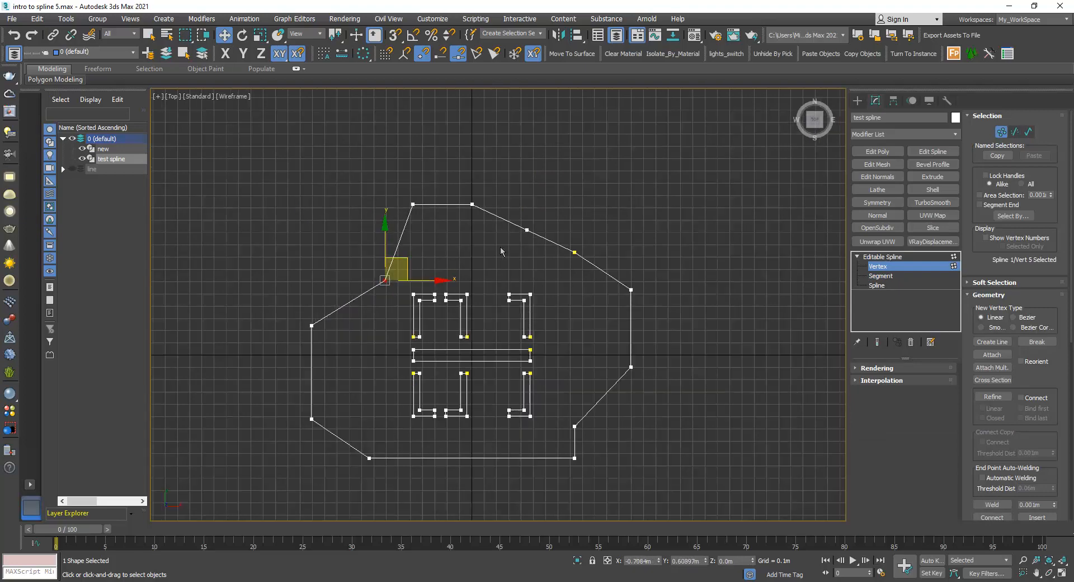
- Convert the selected upper-edge outline vertices to Smooth so that border curves
drag(384, 280, 528, 229)
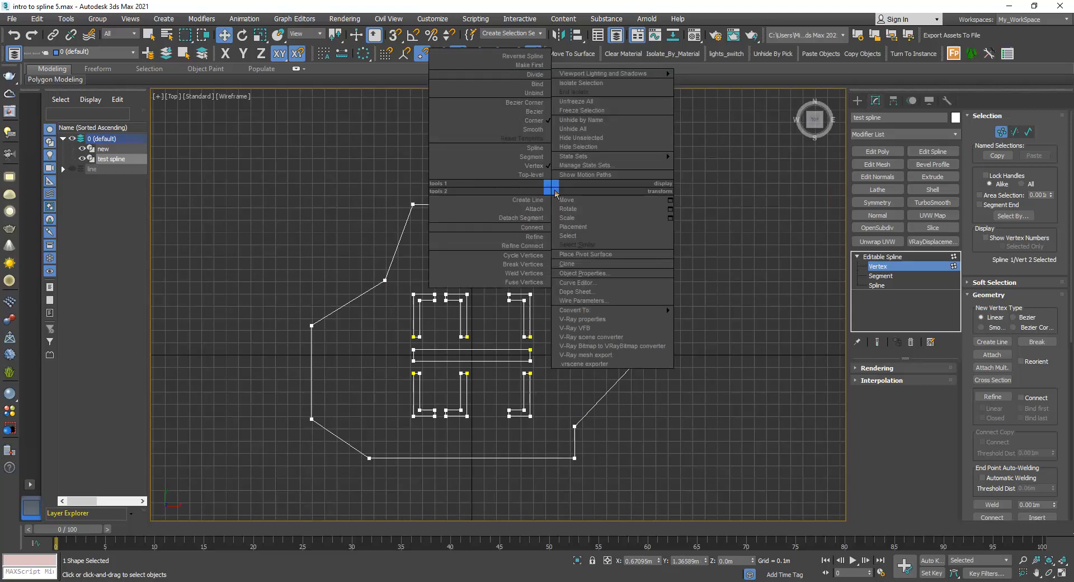
click(567, 199)
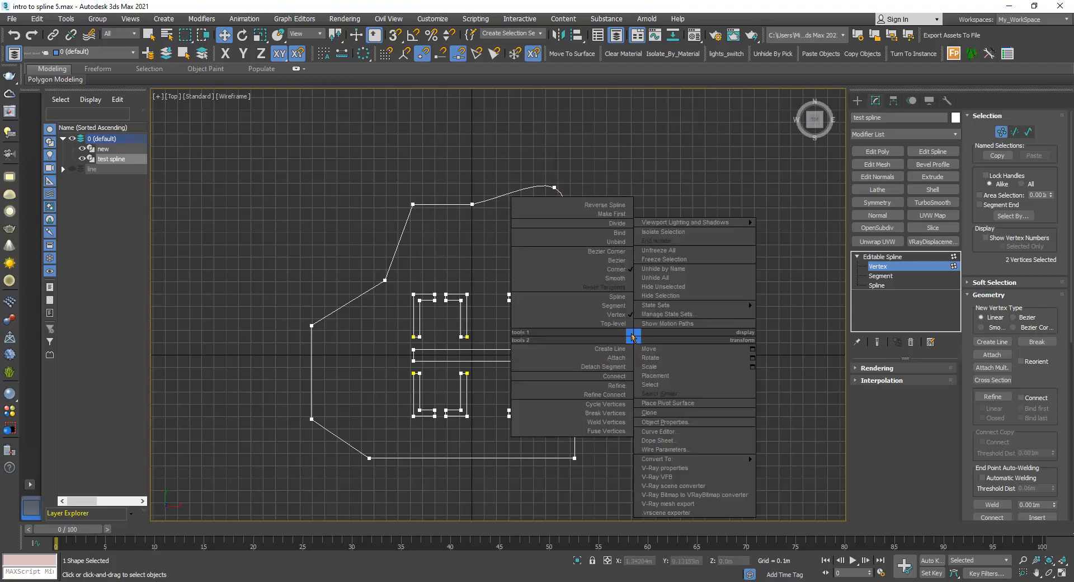
click(751, 324)
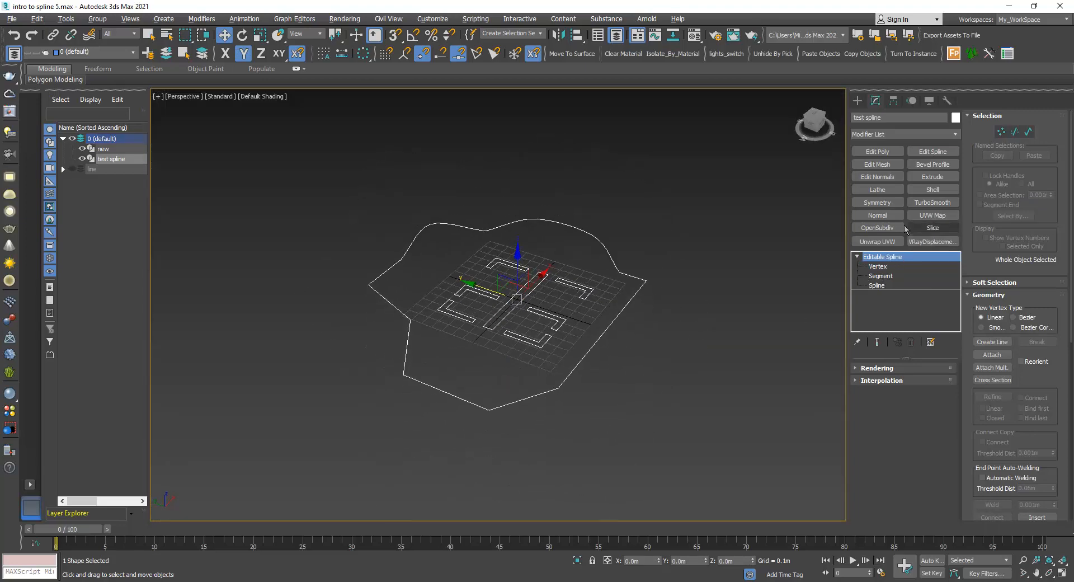
- Apply an Extrude modifier to the outline, producing a slab with the bracket and bar holes
click(933, 176)
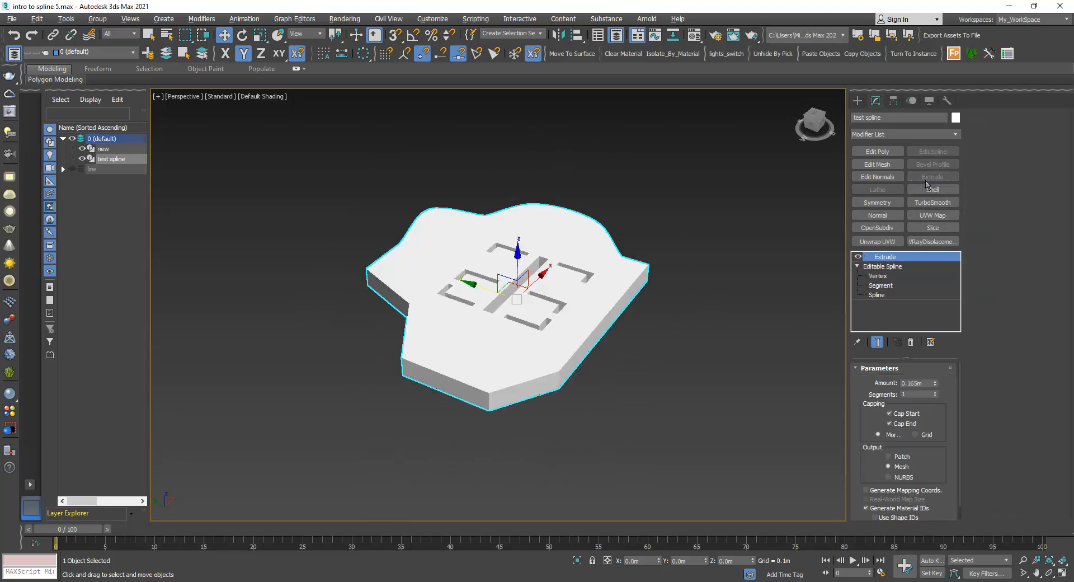